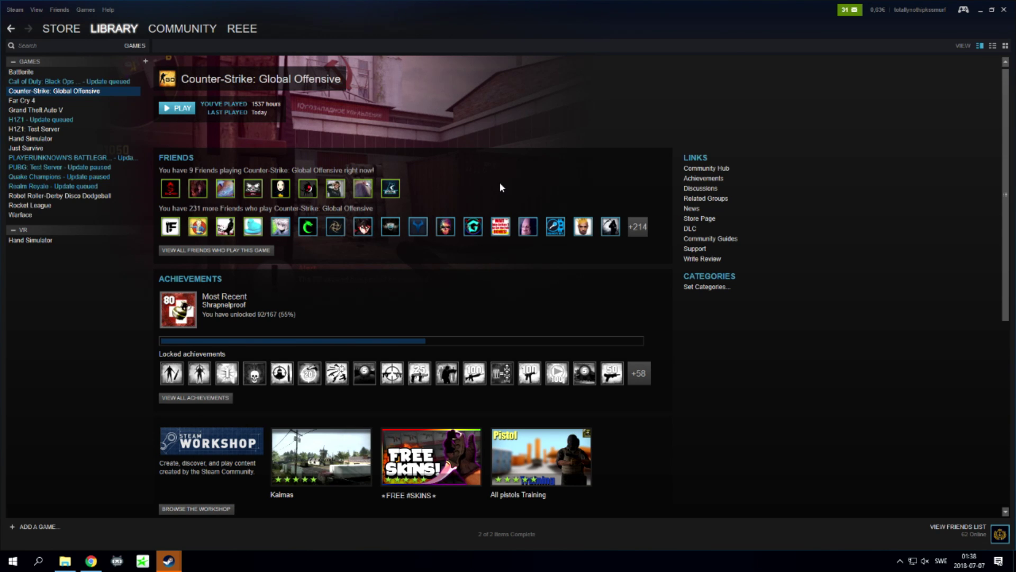
{"action": "mouse_move", "coordinate": [350, 171]}
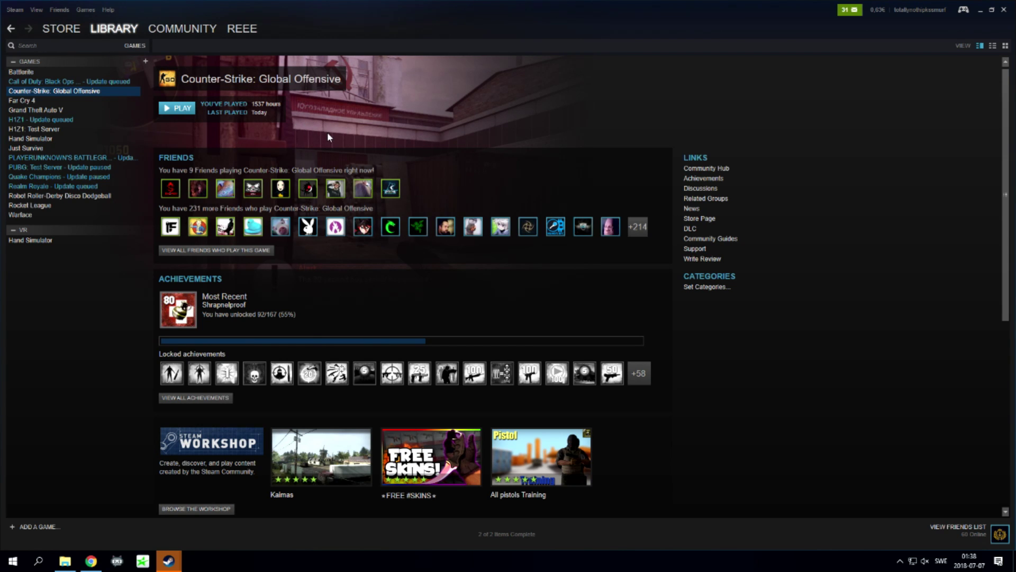
{"action": "mouse_move", "coordinate": [76, 95]}
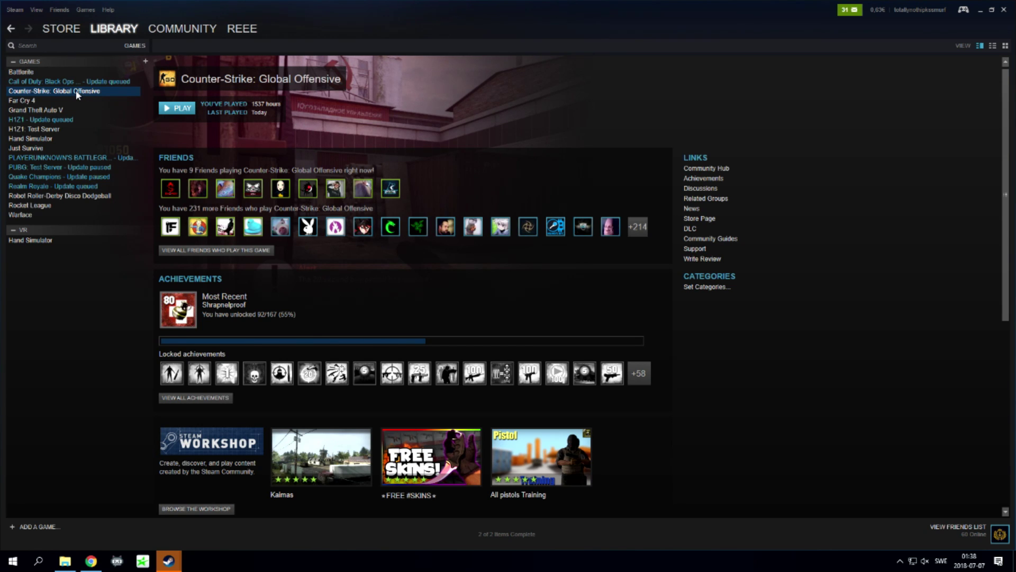
- Open Counter-Strike: Global Offensive's Properties from the Library and reach its launch options
{"action": "right_click", "coordinate": [55, 90]}
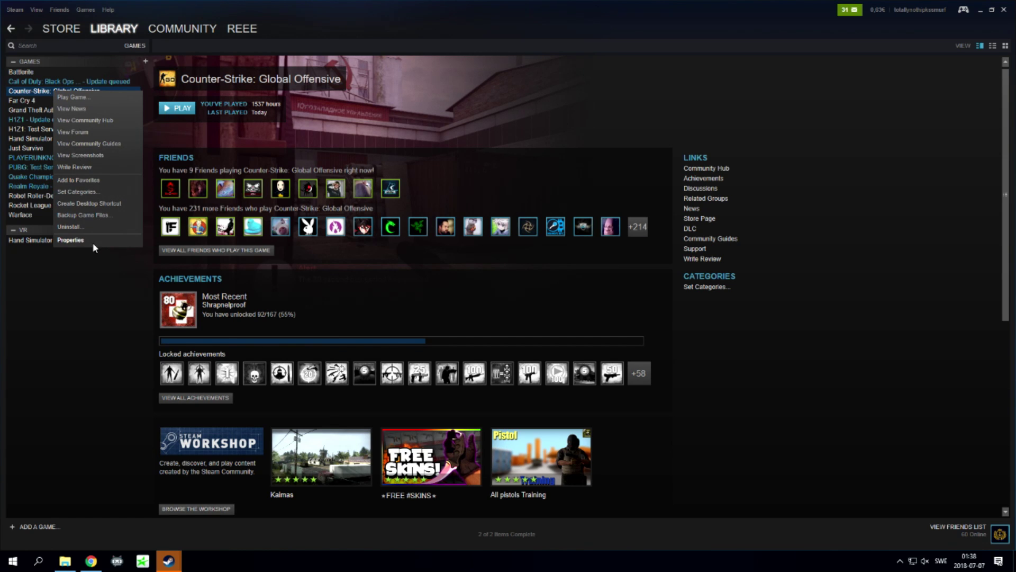
{"action": "left_click", "coordinate": [70, 240]}
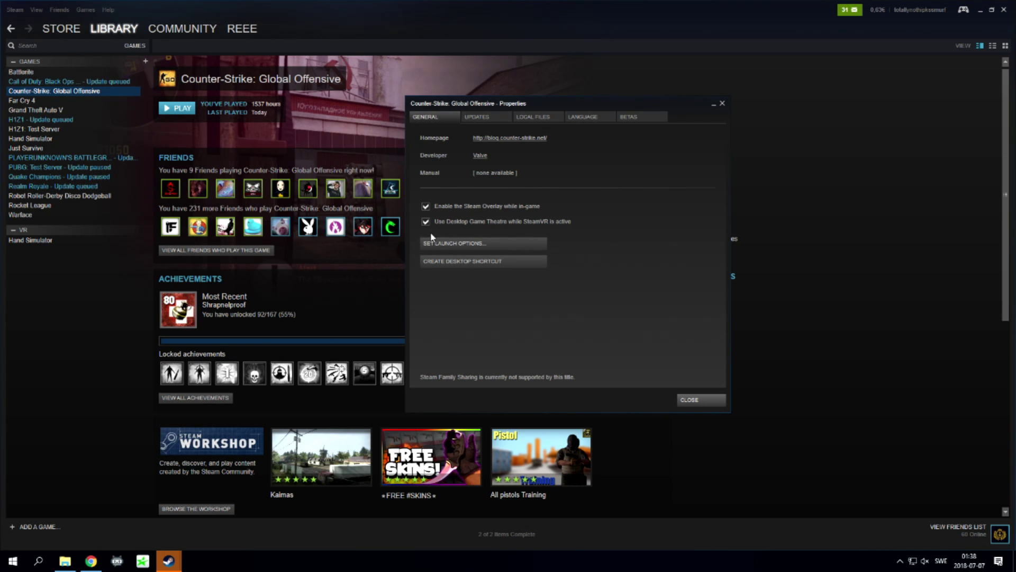
{"action": "left_click", "coordinate": [483, 243]}
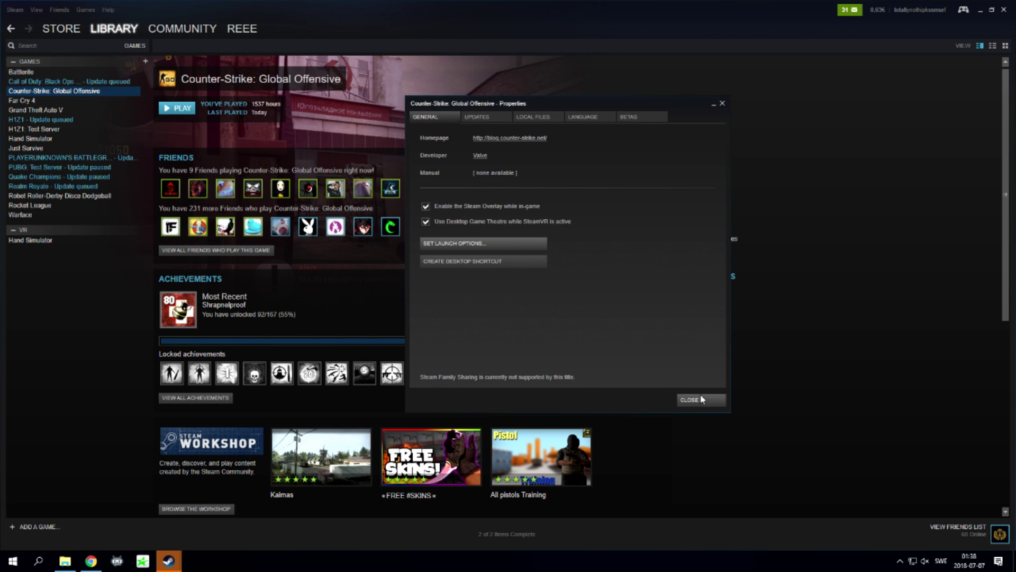
{"action": "left_click", "coordinate": [699, 399]}
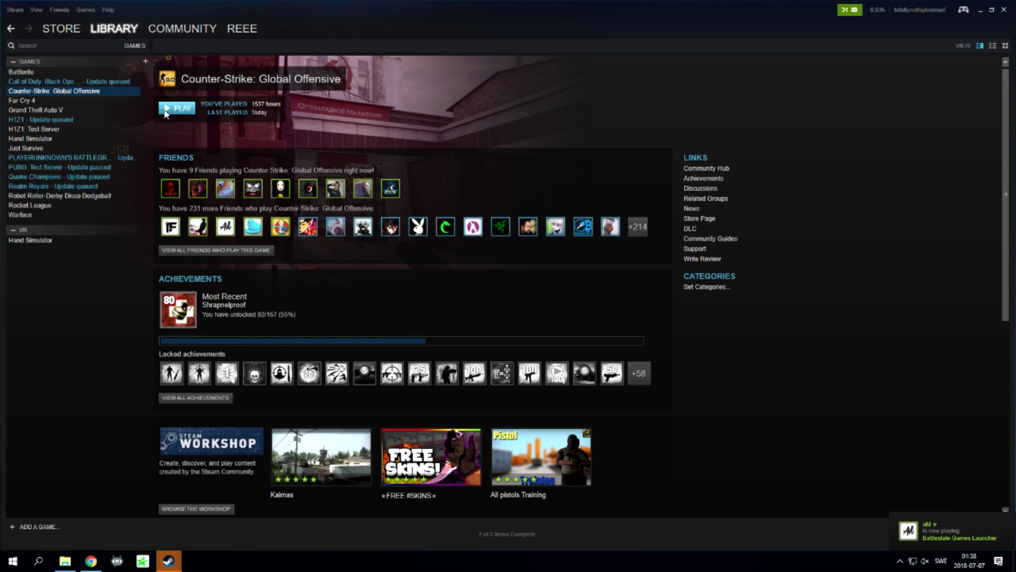
{"action": "mouse_move", "coordinate": [349, 164]}
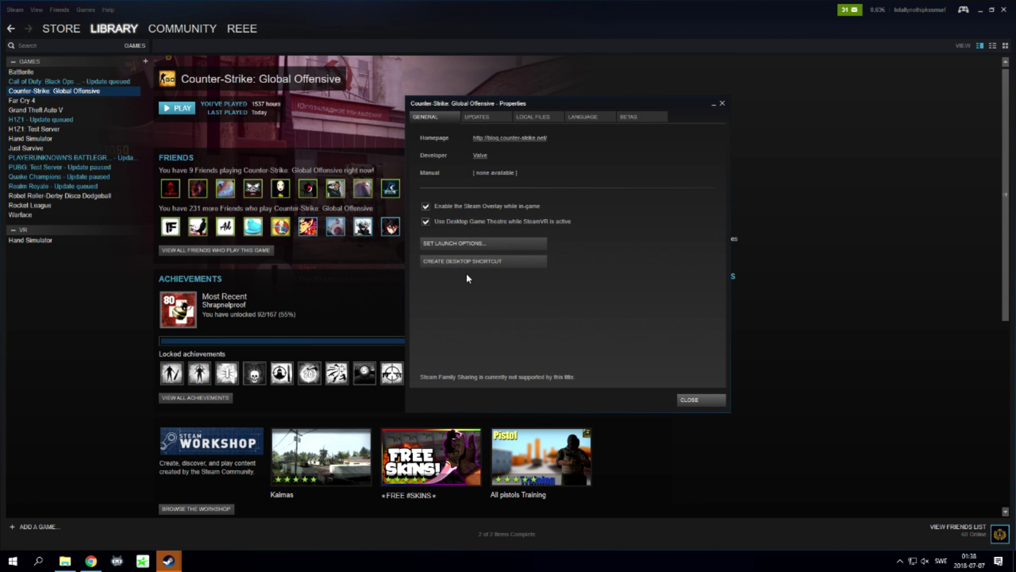
- Confirm -panorama as the CS:GO launch option and close the Properties window
{"action": "left_click", "coordinate": [454, 243]}
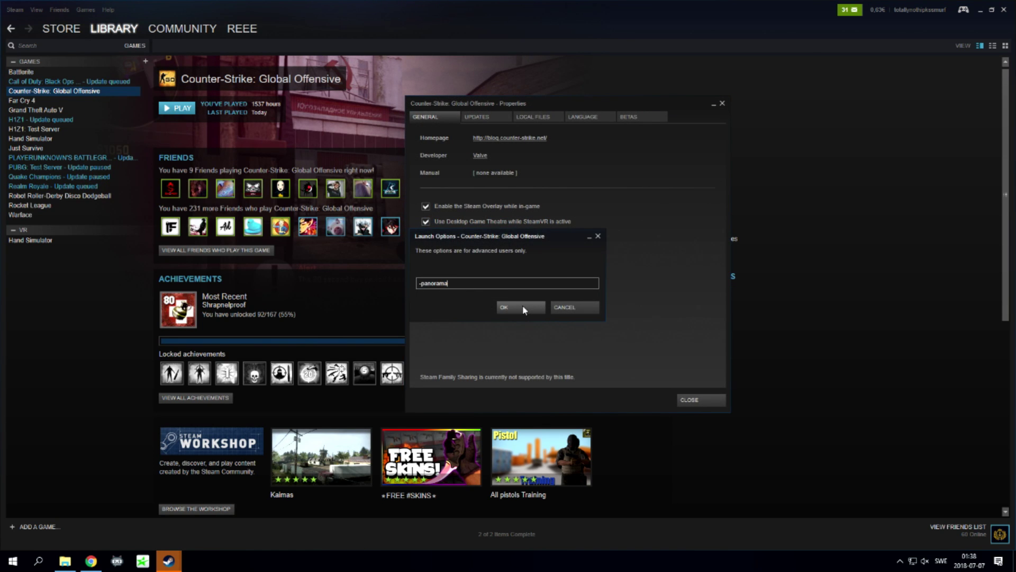
{"action": "left_click", "coordinate": [521, 307]}
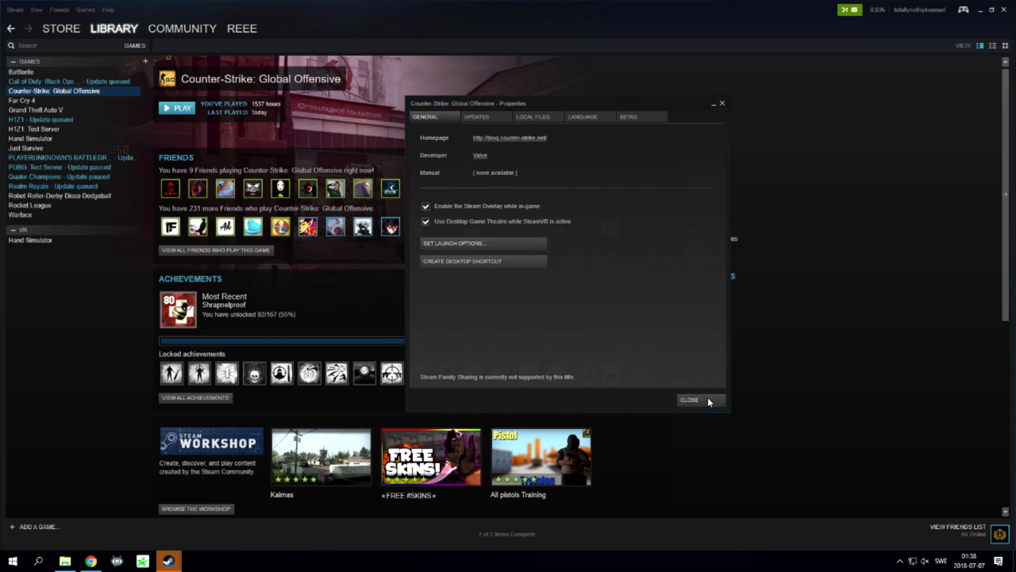
{"action": "left_click", "coordinate": [689, 401]}
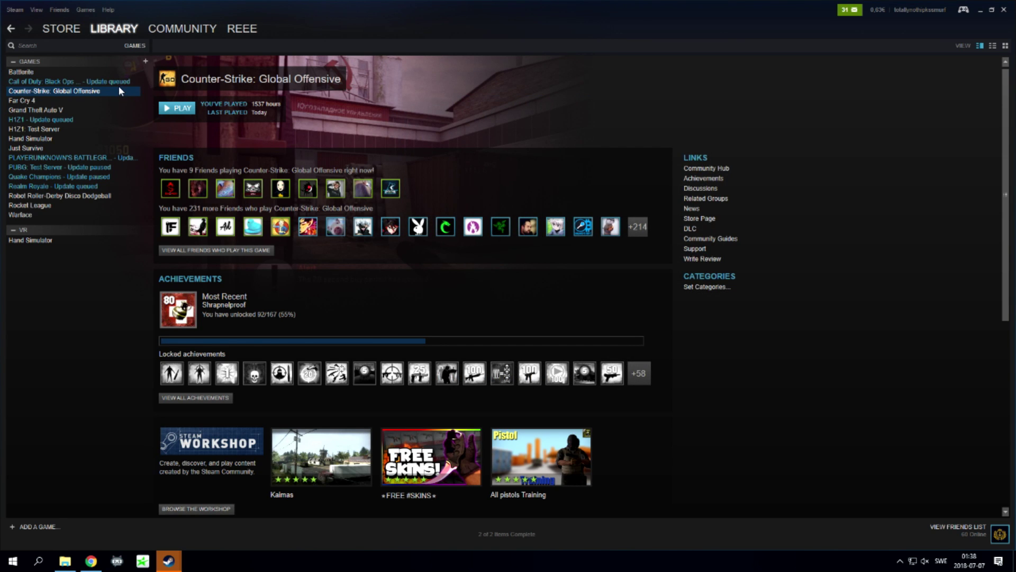